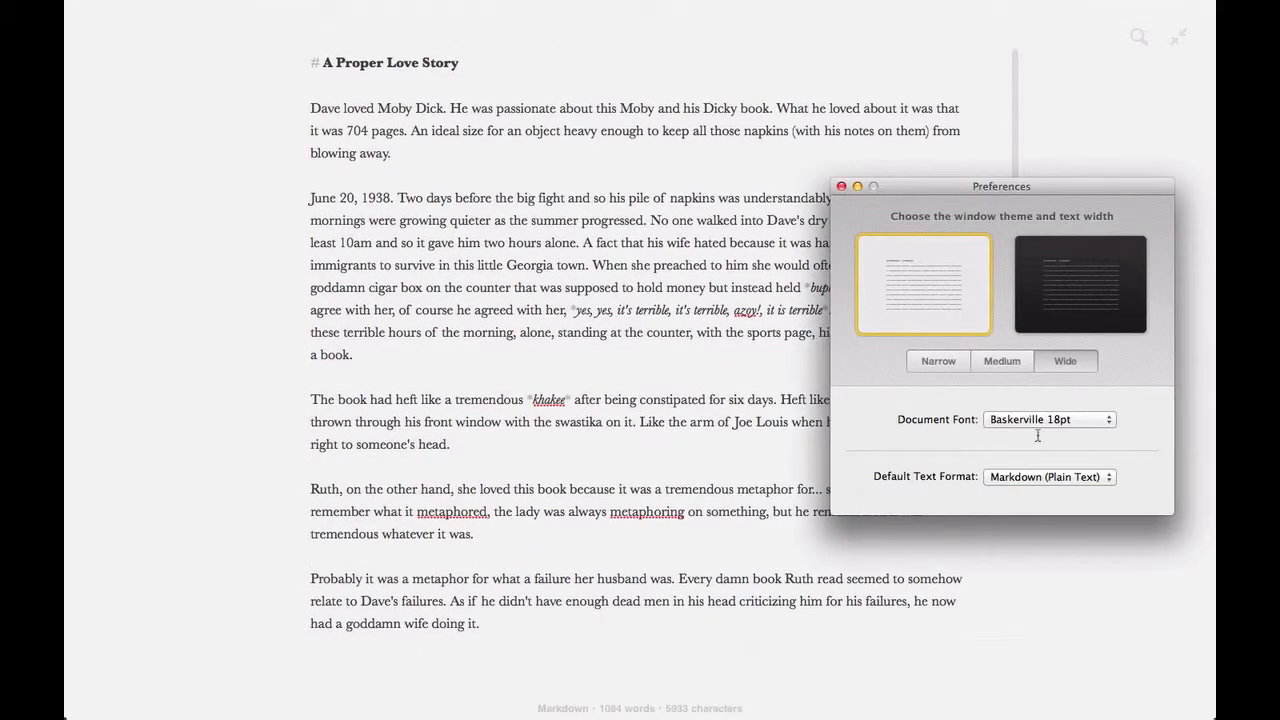
- Dismiss Byword's Preferences, leaving the draft in dark theme and monospaced font
{"action": "left_click", "coordinate": [1048, 419]}
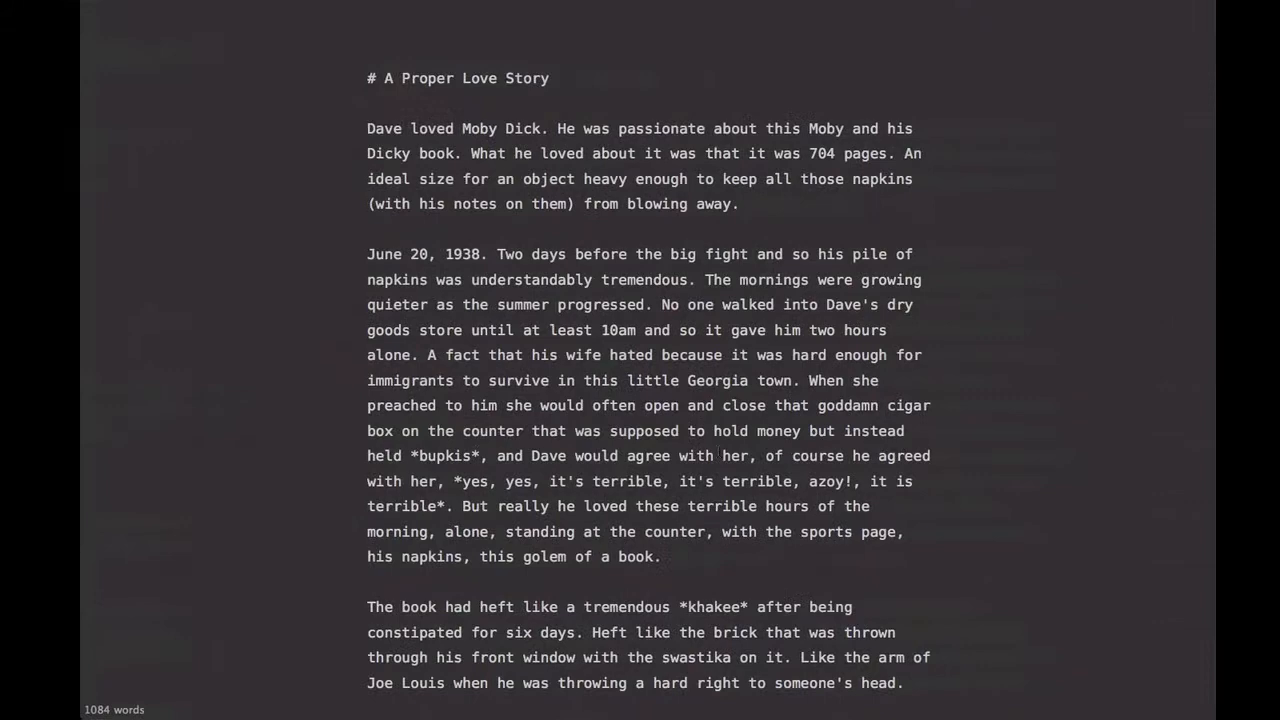
- Scroll down through 'A Proper Love Story' in WriteRoom
{"action": "scroll", "scroll_direction": "down", "scroll_amount": 3}
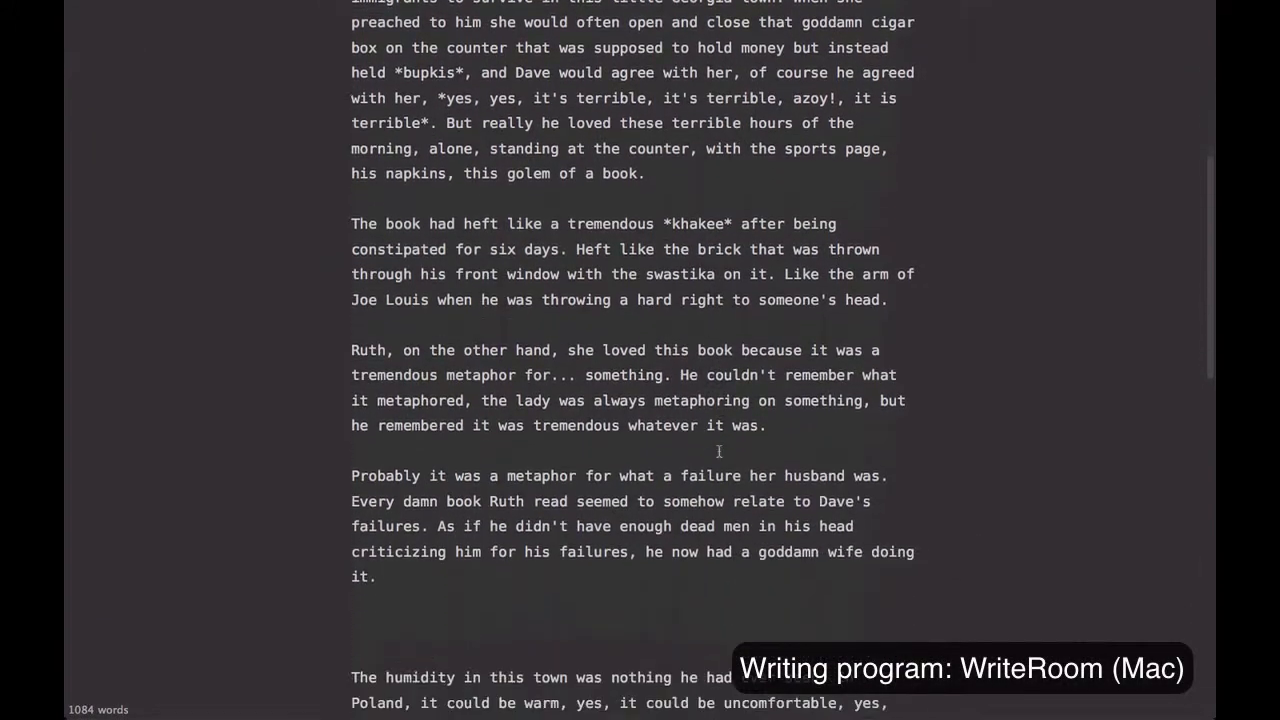
{"action": "scroll", "scroll_direction": "down", "scroll_amount": 3}
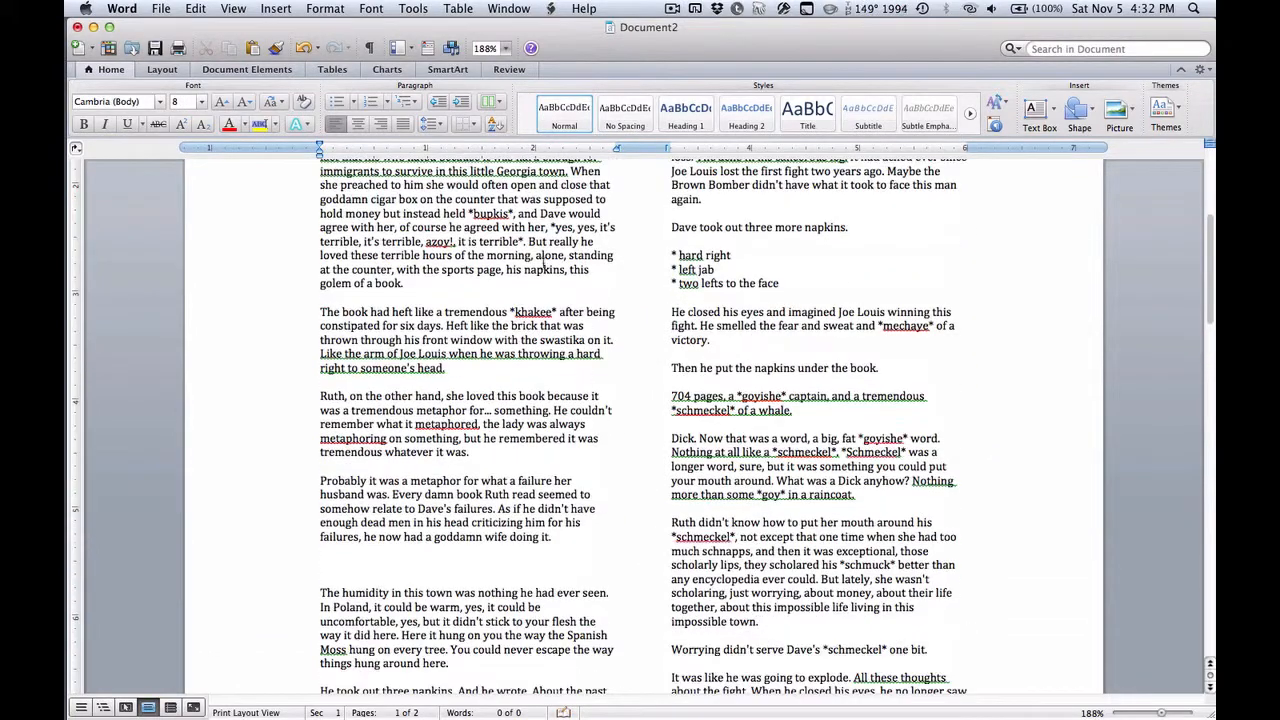
- Open Word's full Columns settings from the column layouts list
{"action": "left_click", "coordinate": [488, 101]}
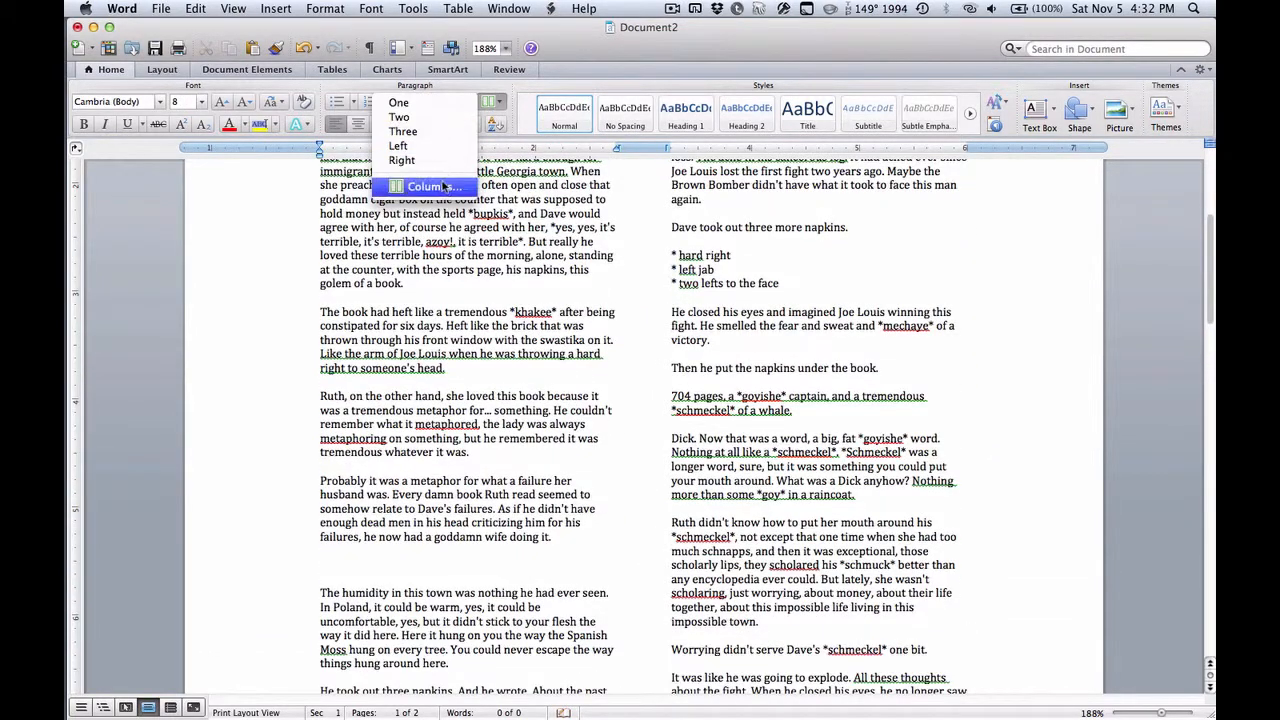
{"action": "left_click", "coordinate": [428, 187]}
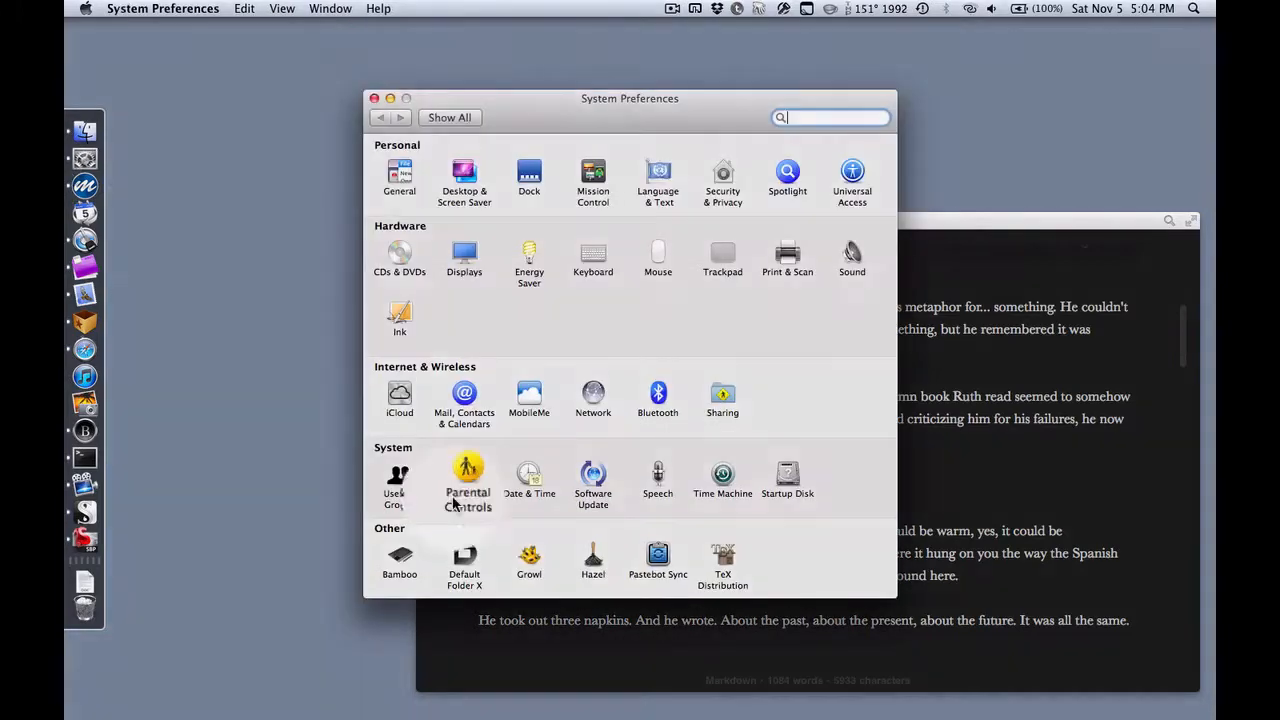
- Set the Speech system voice to Serena and enable speaking selected text with a key
{"action": "left_click", "coordinate": [658, 475]}
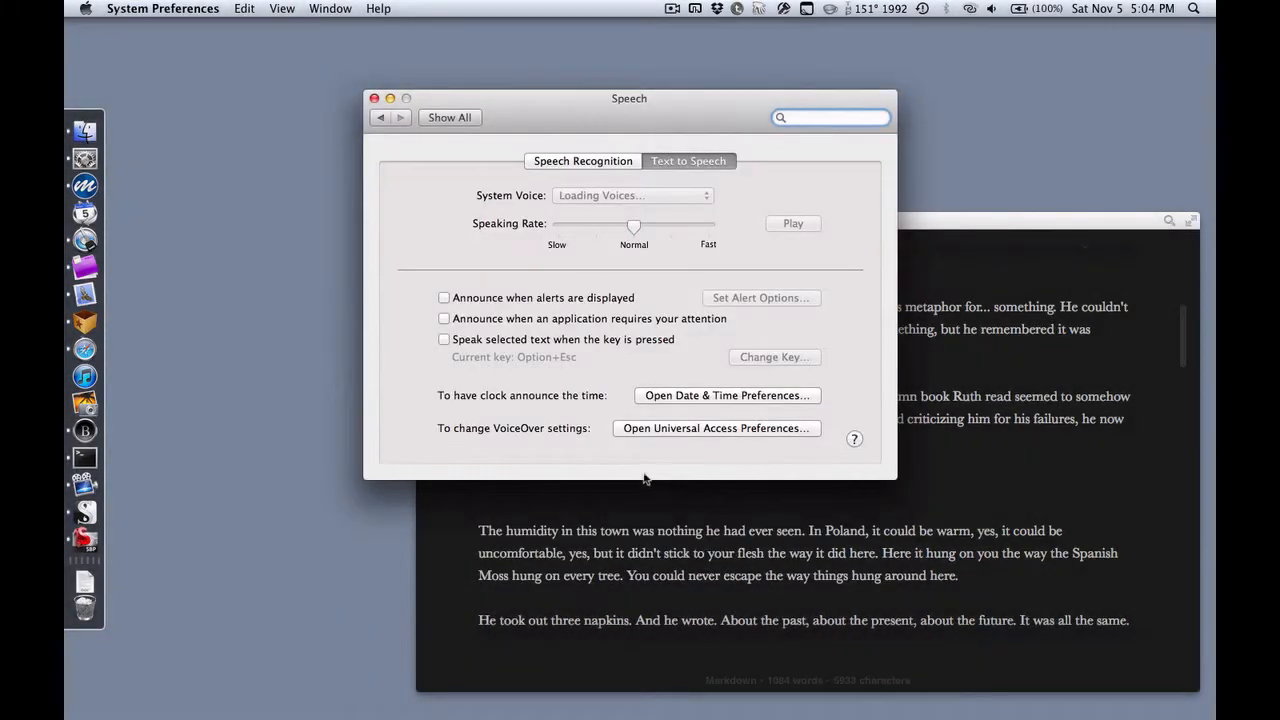
{"action": "left_click", "coordinate": [792, 223]}
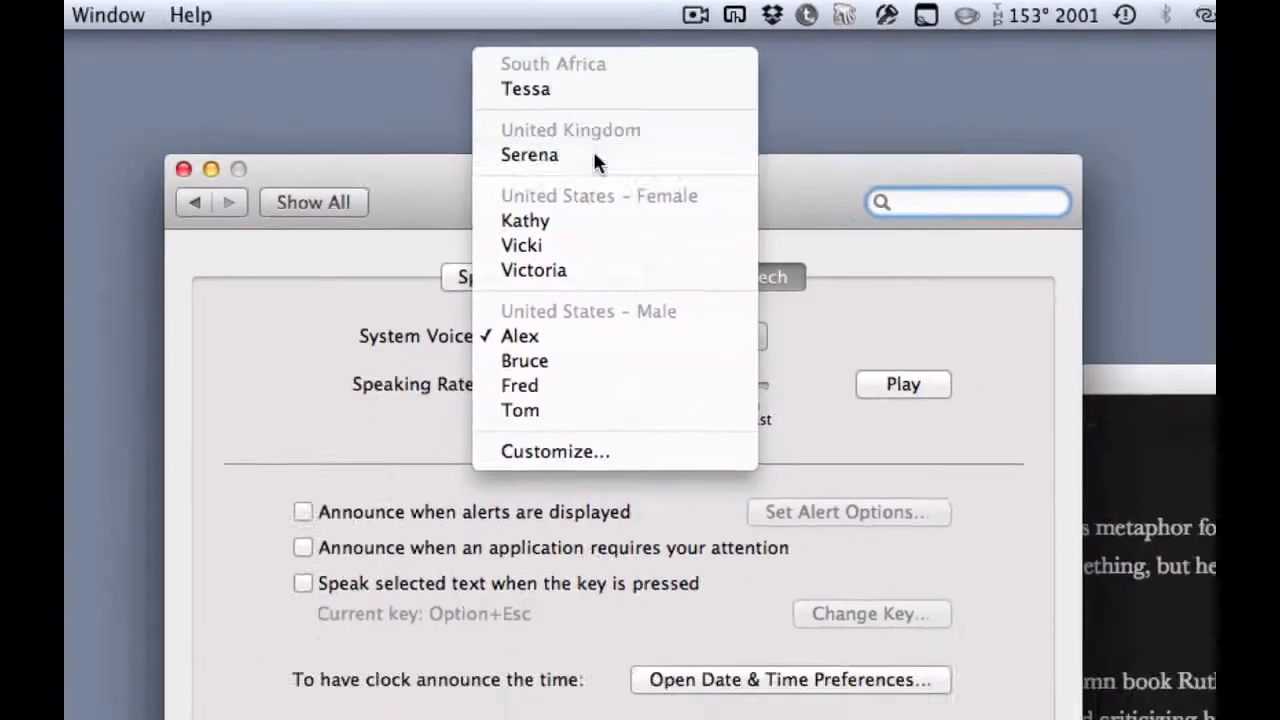
{"action": "left_click", "coordinate": [529, 155]}
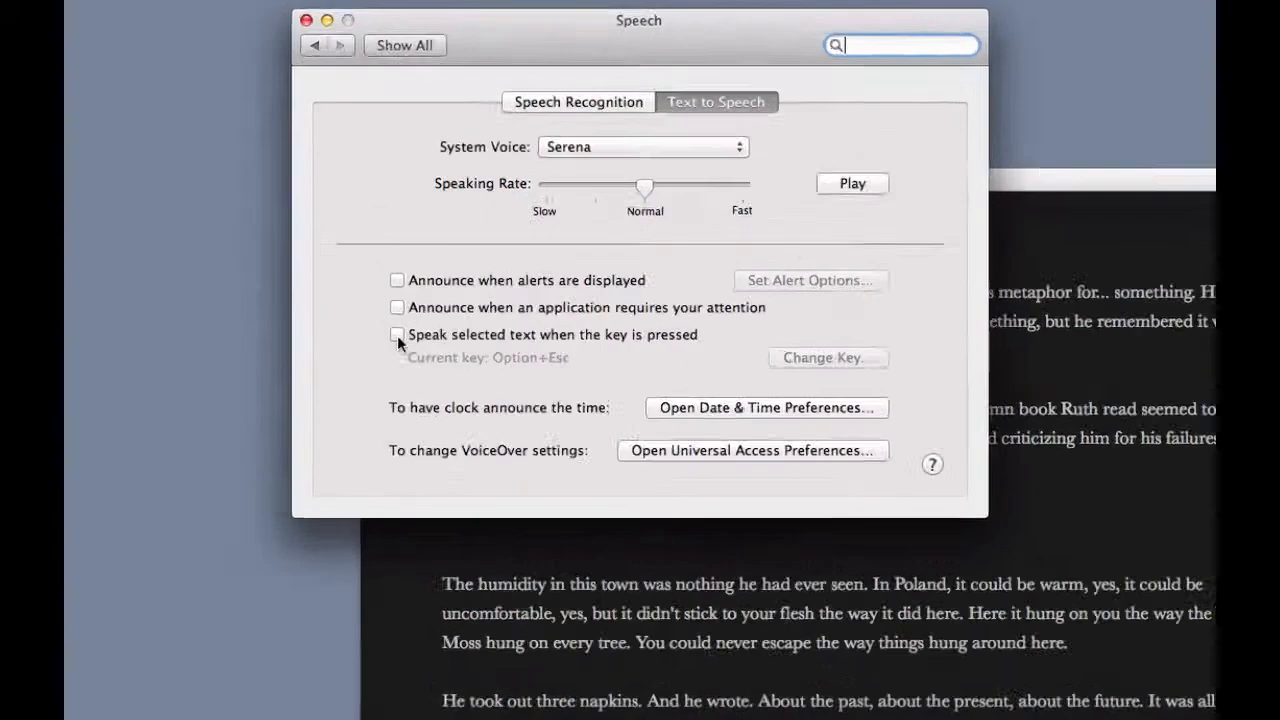
{"action": "left_click", "coordinate": [397, 334]}
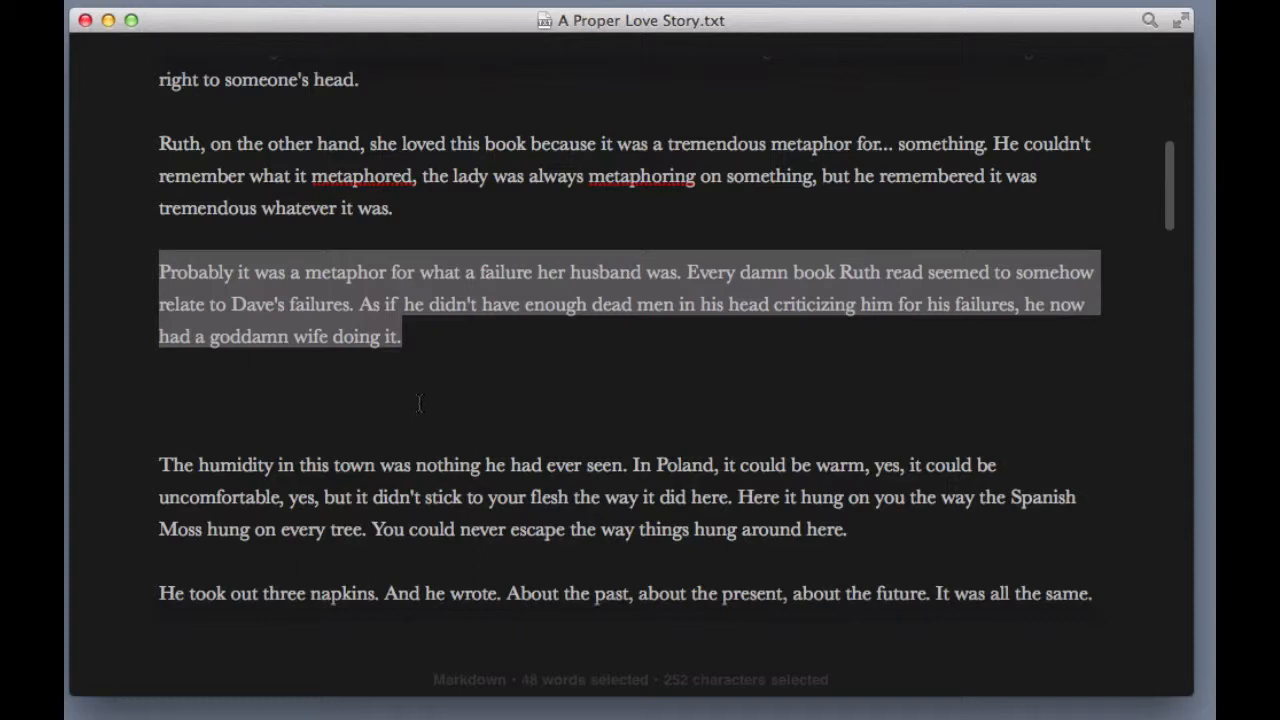
{"action": "mouse_move", "coordinate": [419, 403]}
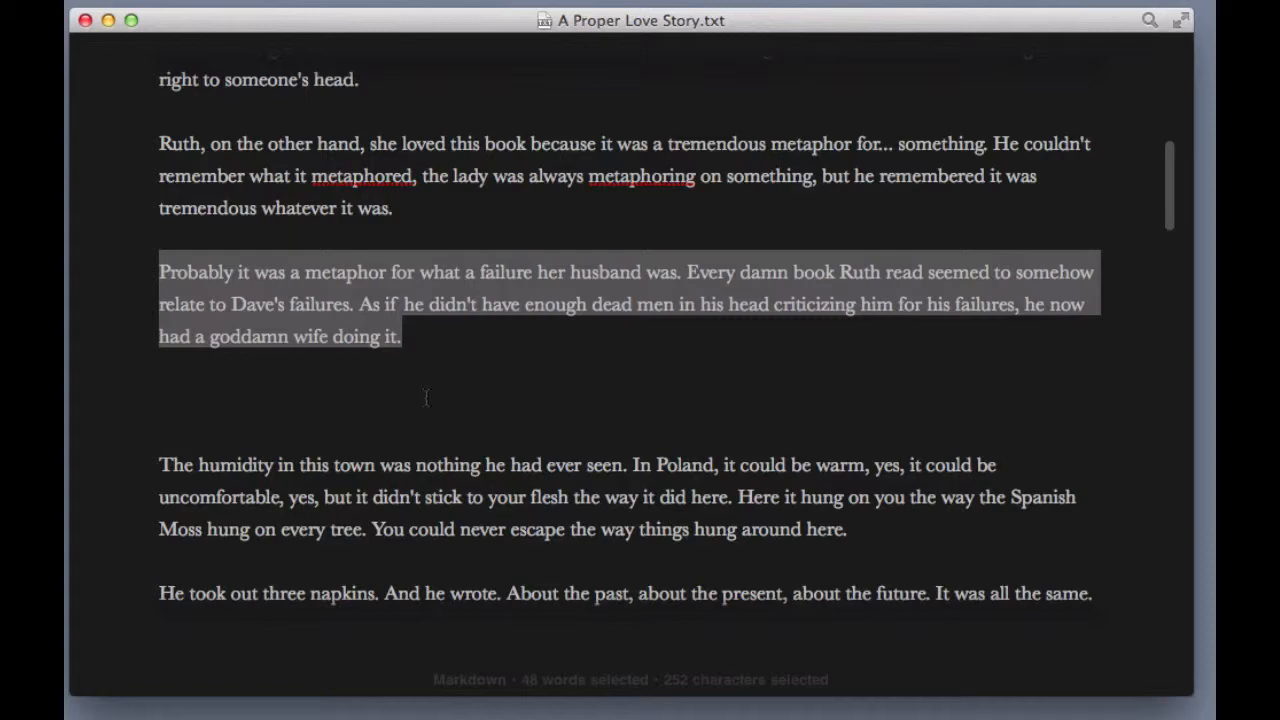
{"action": "mouse_move", "coordinate": [444, 375]}
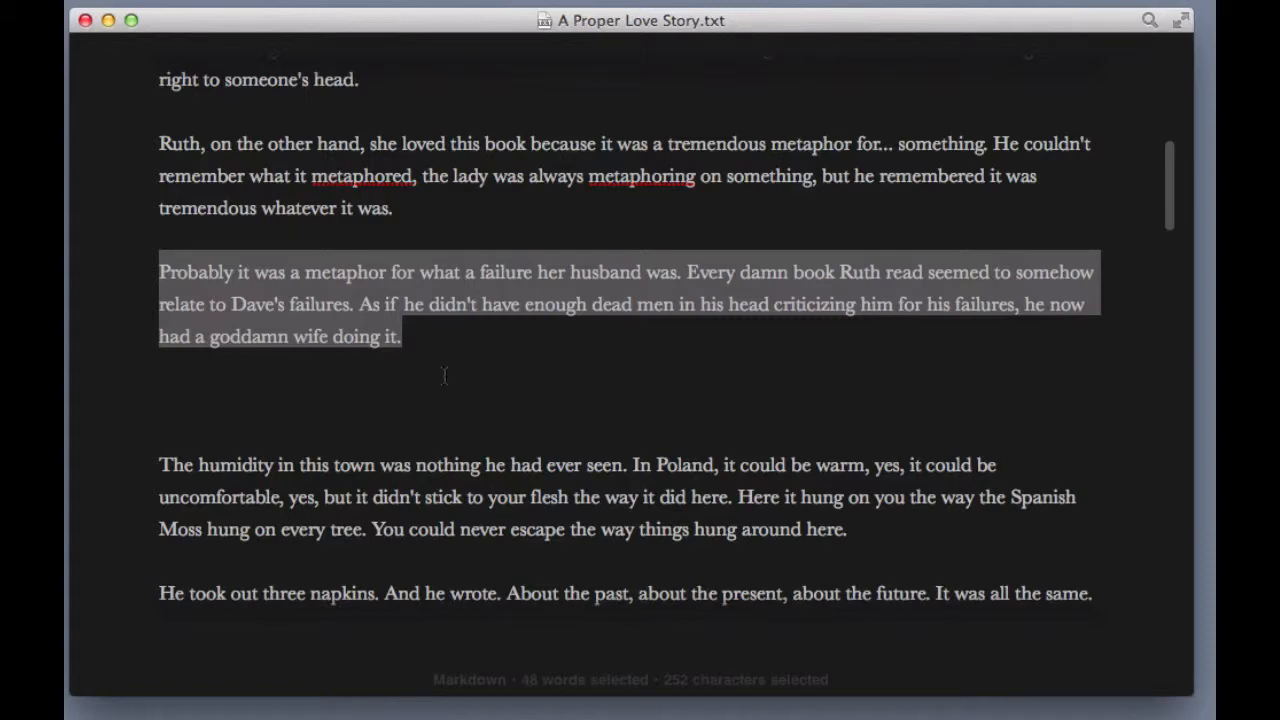